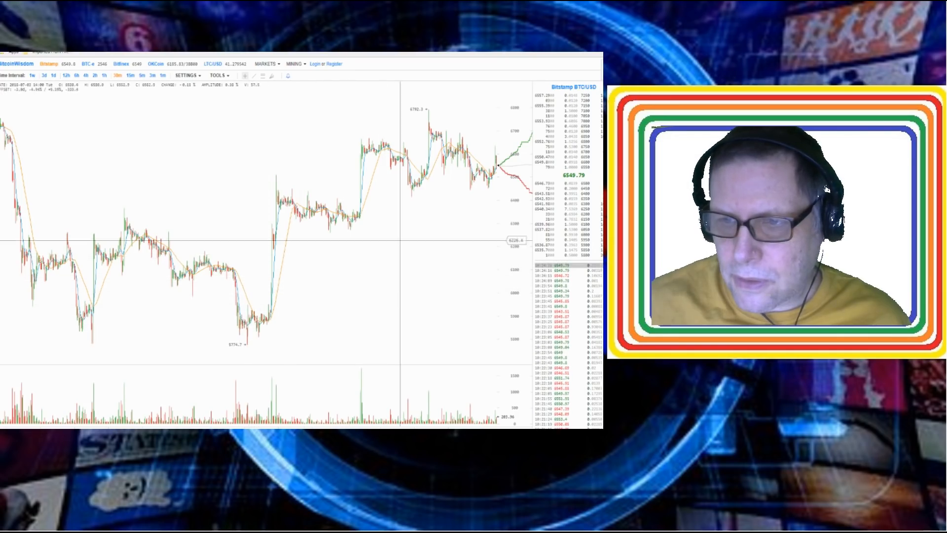
pyautogui.moveTo(485, 183)
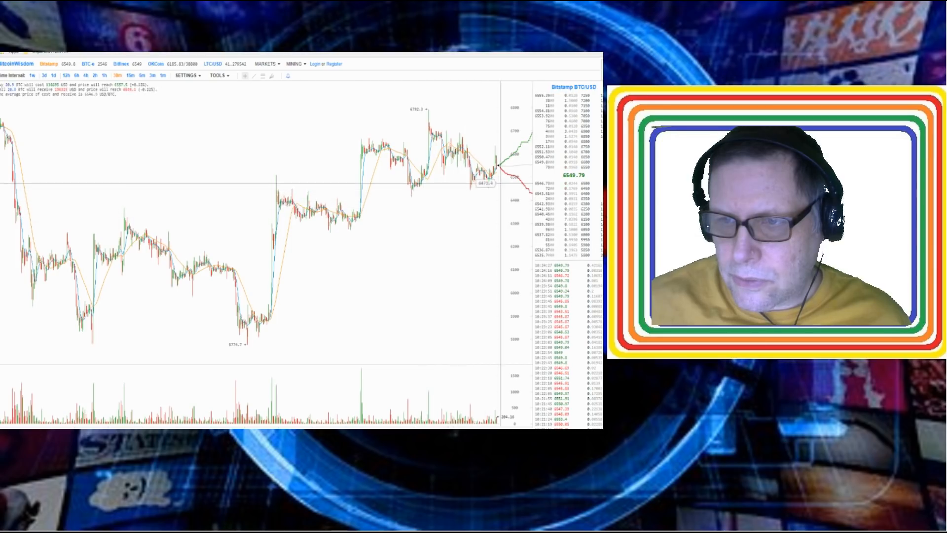
pyautogui.moveTo(281, 310)
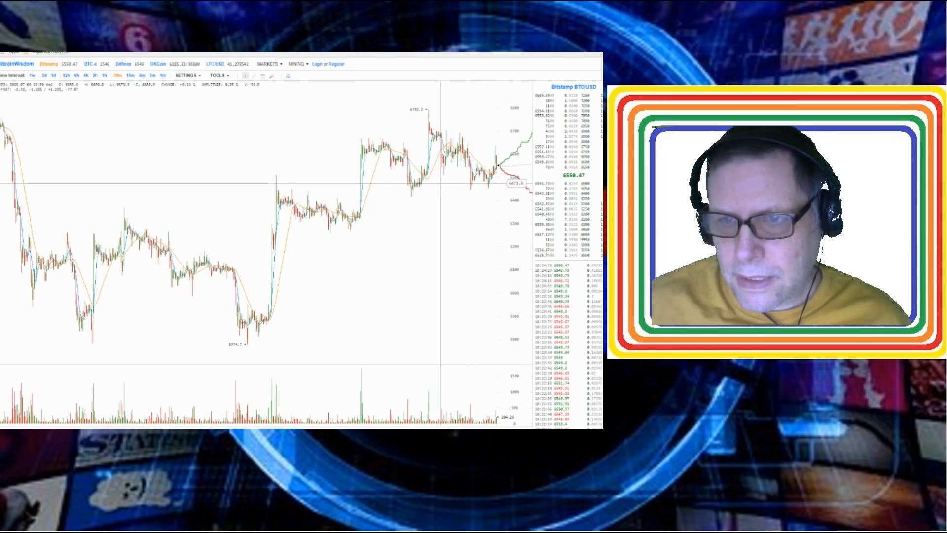
pyautogui.moveTo(357, 145)
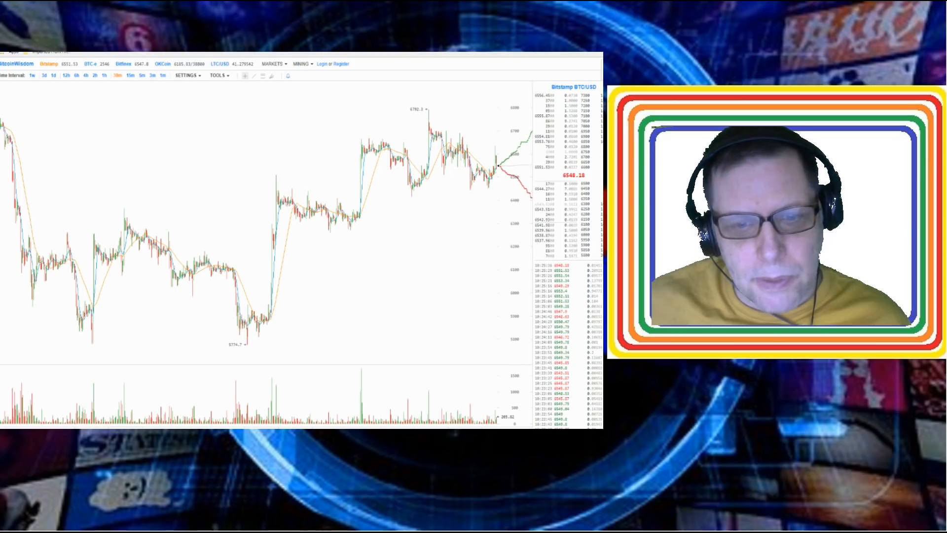
pyautogui.moveTo(407, 279)
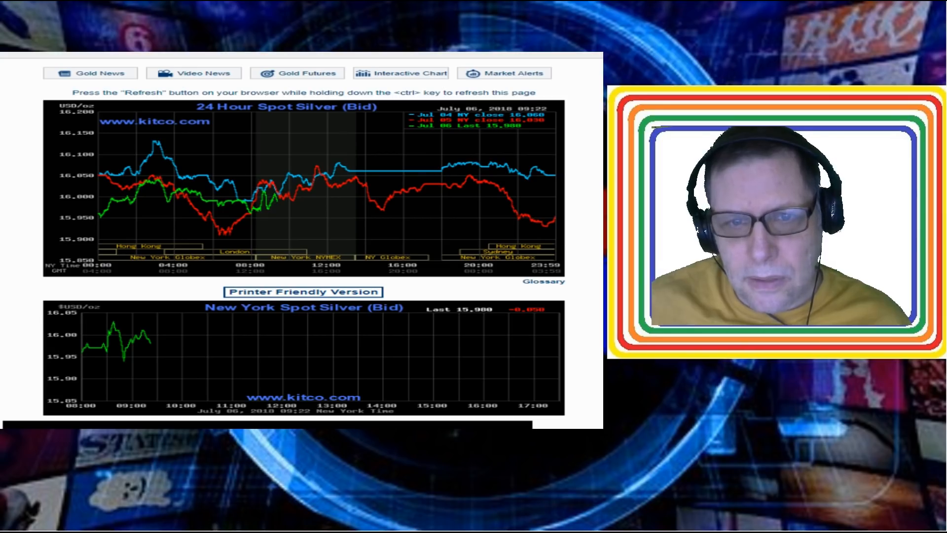
pyautogui.scroll(3)
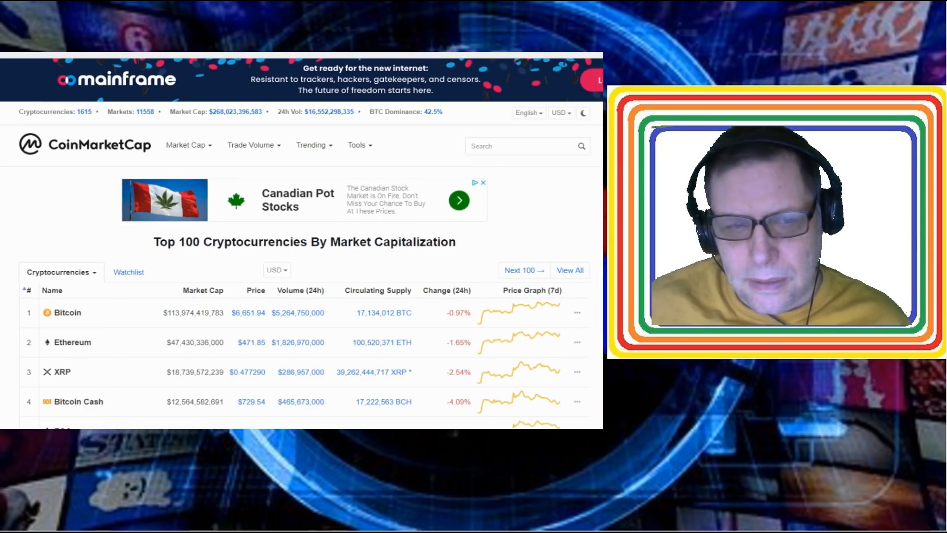
pyautogui.scroll(-3)
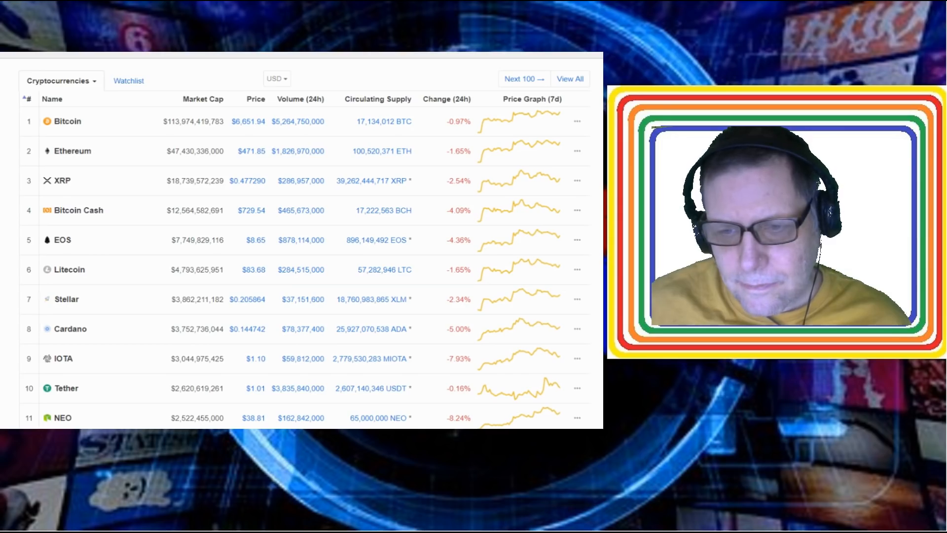
pyautogui.moveTo(372, 299)
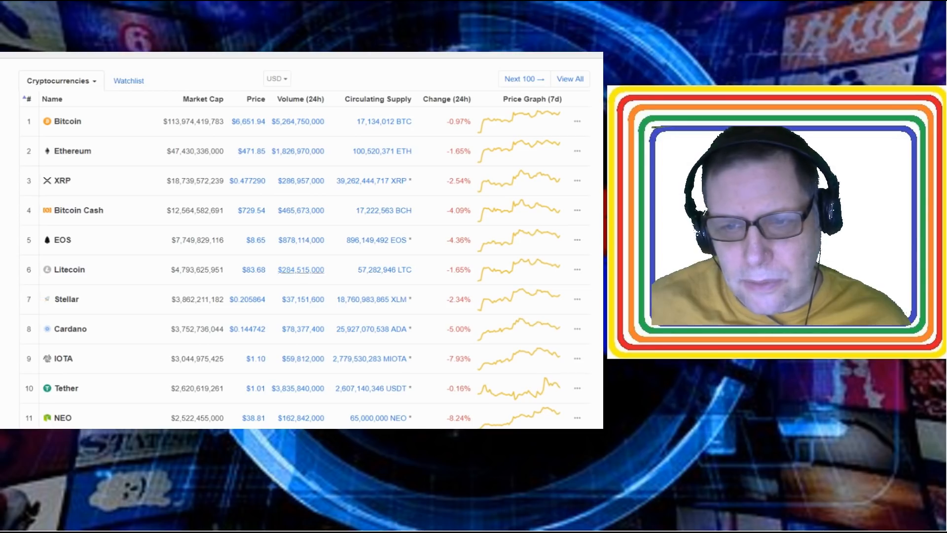
pyautogui.scroll(3)
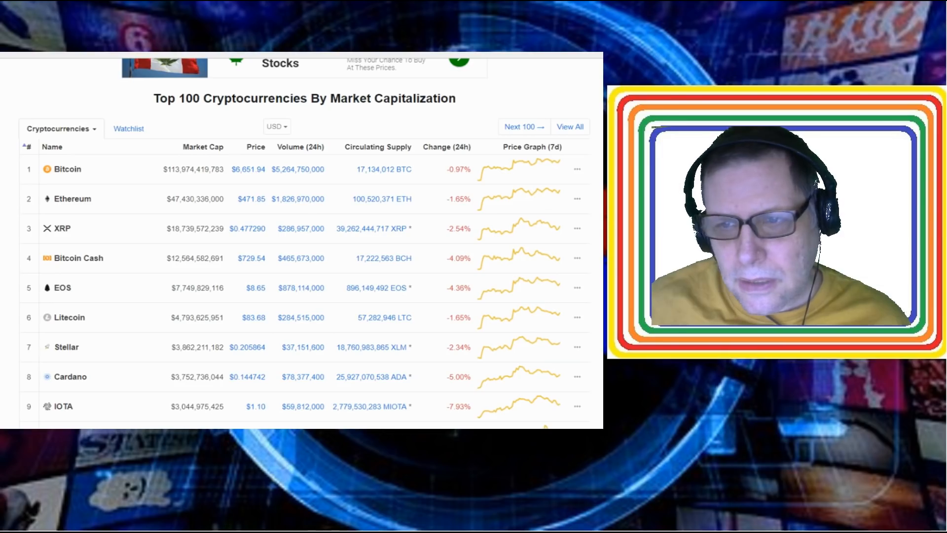
pyautogui.scroll(3)
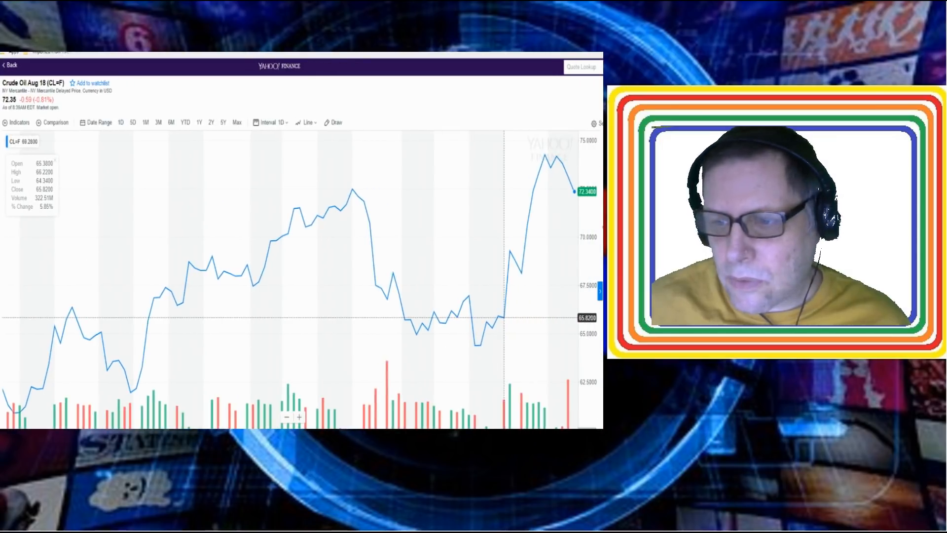
pyautogui.moveTo(341, 210)
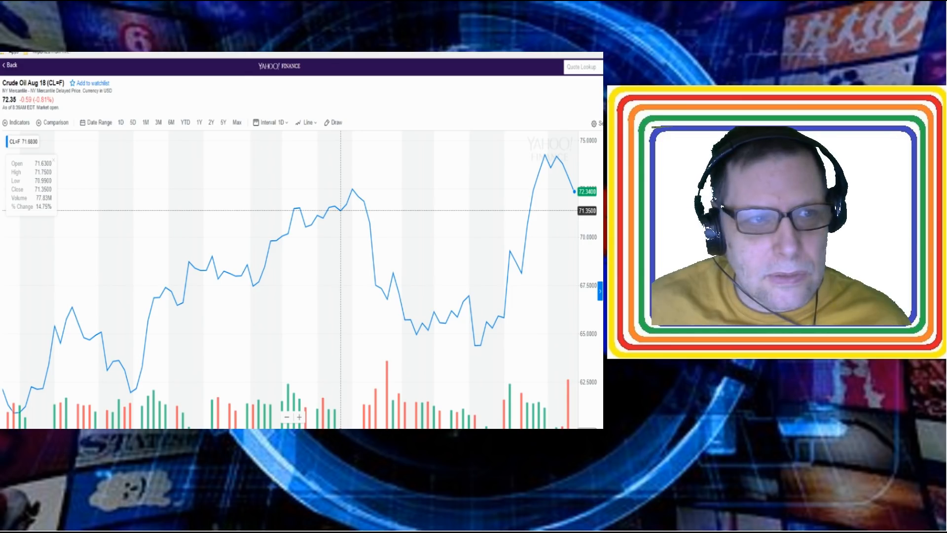
pyautogui.moveTo(344, 204)
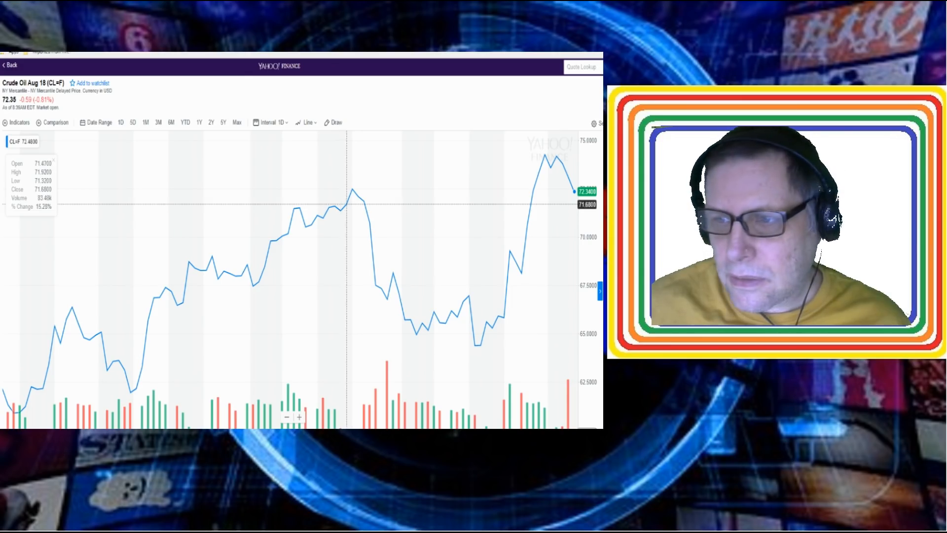
pyautogui.moveTo(549, 157)
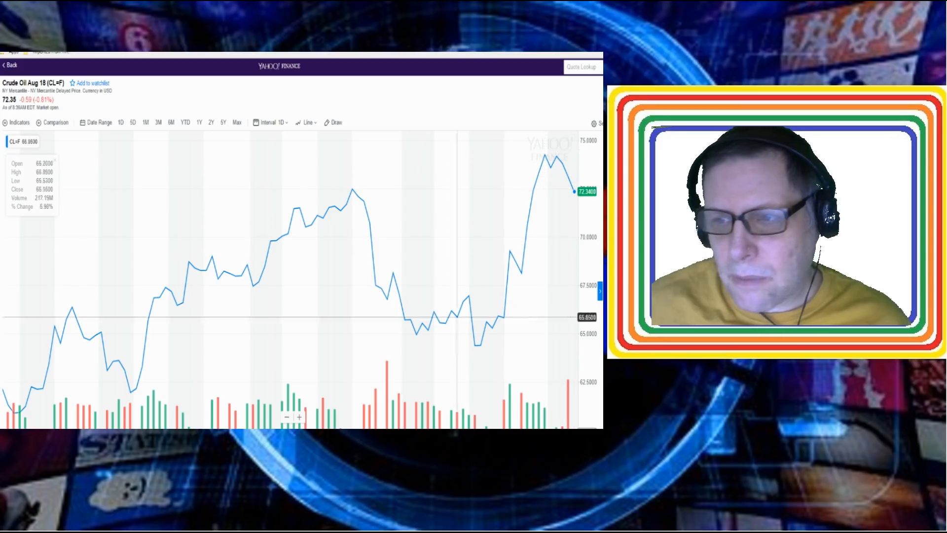
pyautogui.moveTo(334, 206)
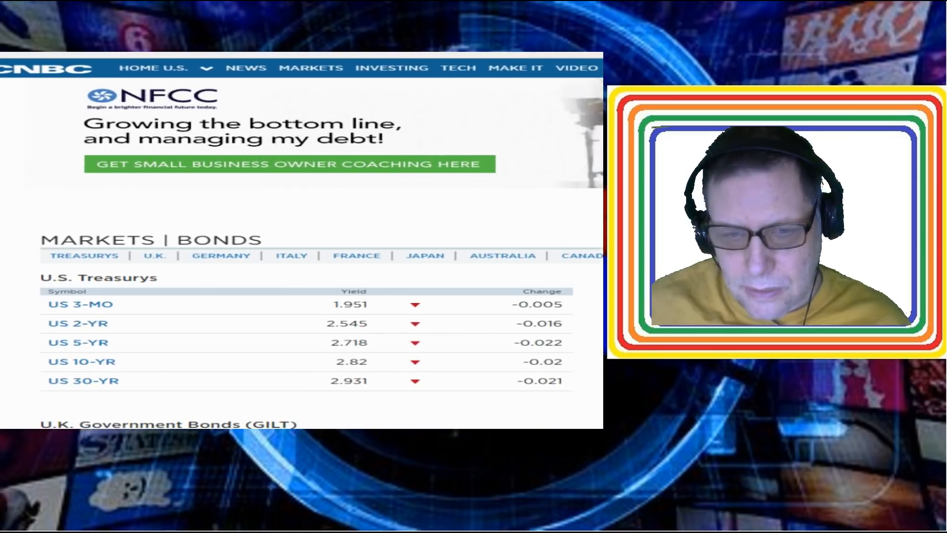
pyautogui.scroll(3)
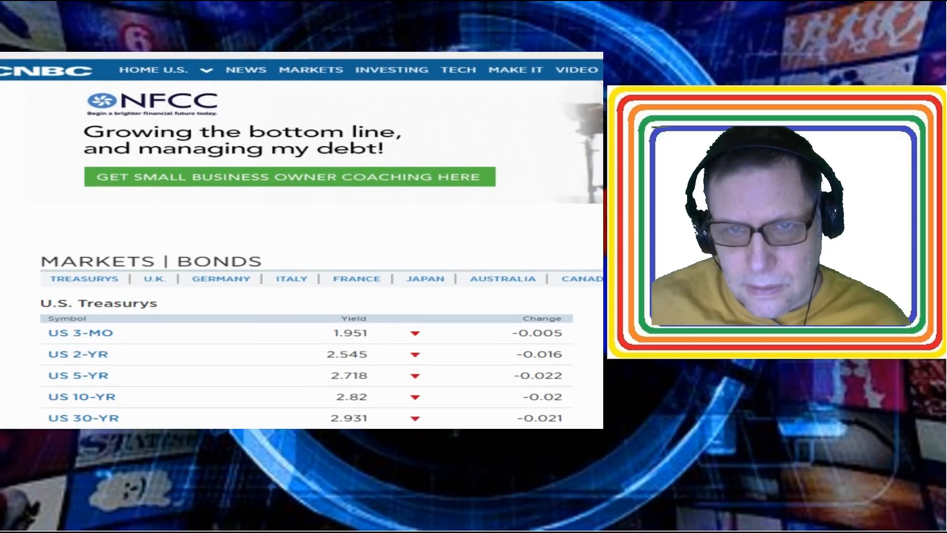
pyautogui.scroll(-3)
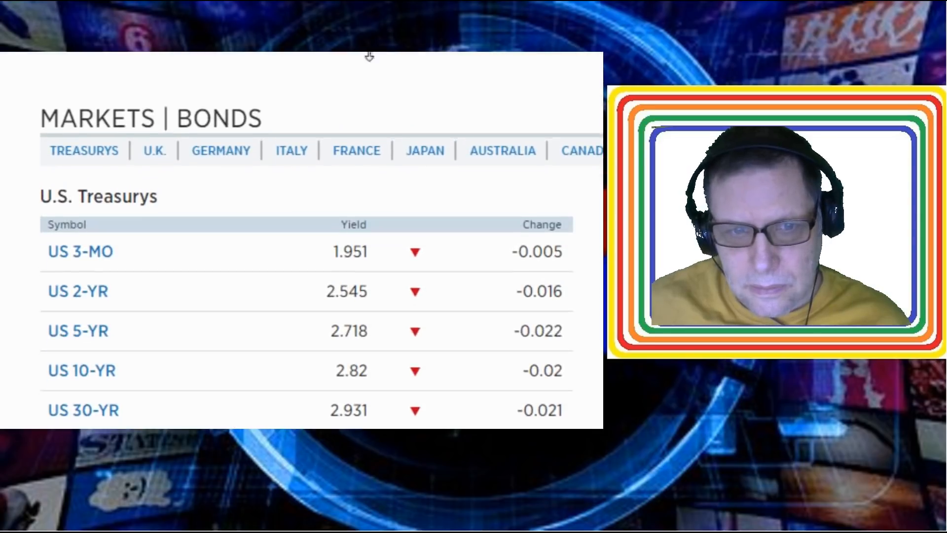
pyautogui.scroll(3)
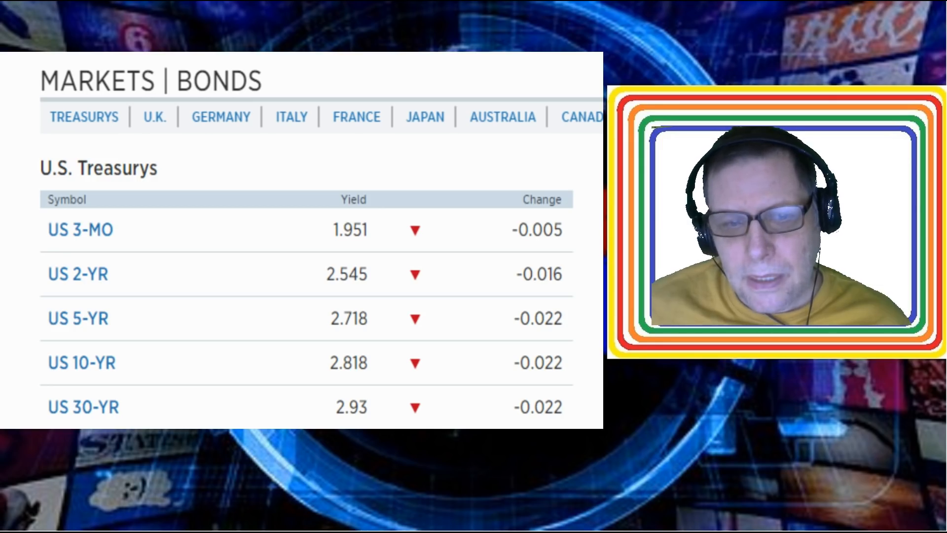
pyautogui.scroll(-3)
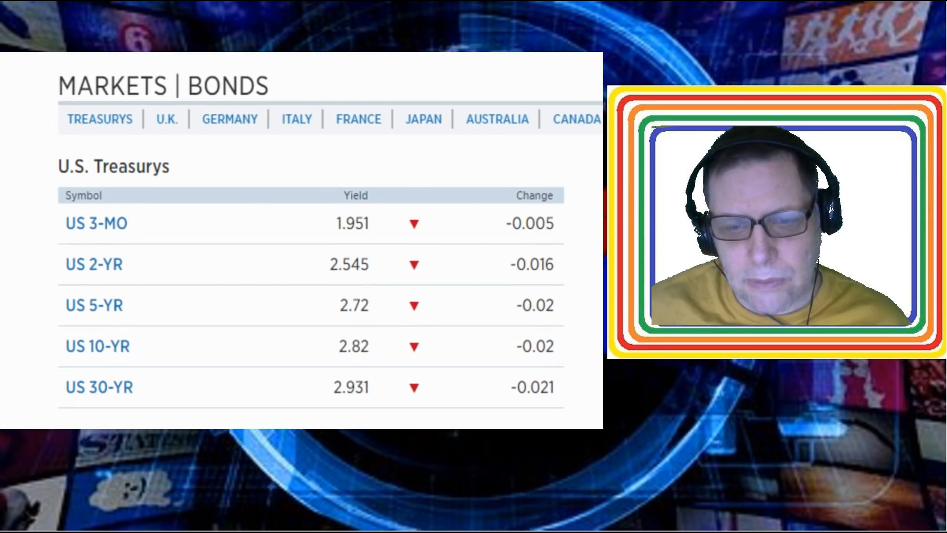
pyautogui.scroll(3)
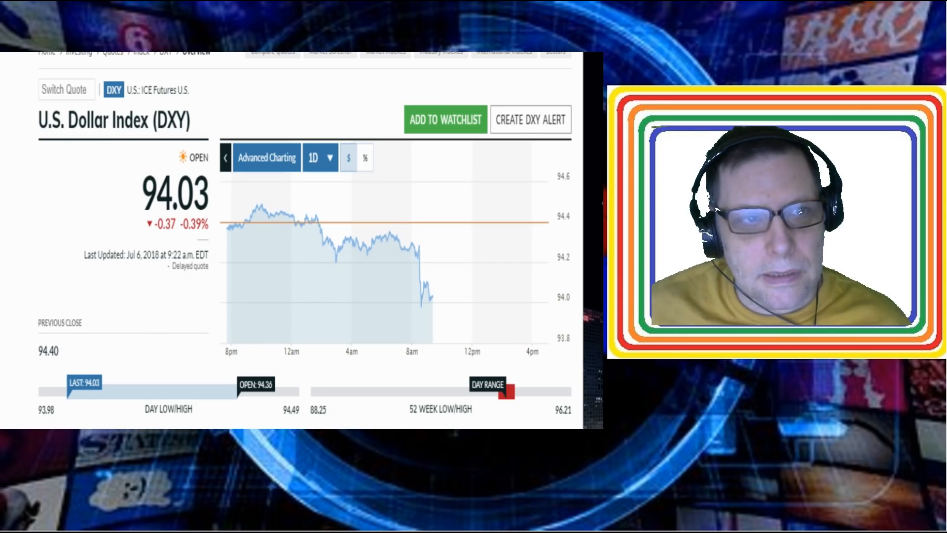
pyautogui.moveTo(412, 242)
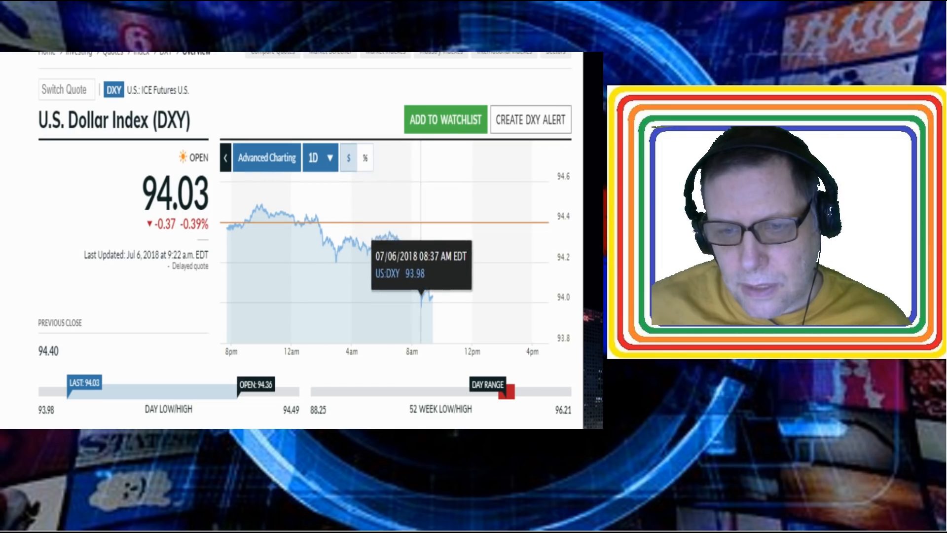
pyautogui.moveTo(429, 284)
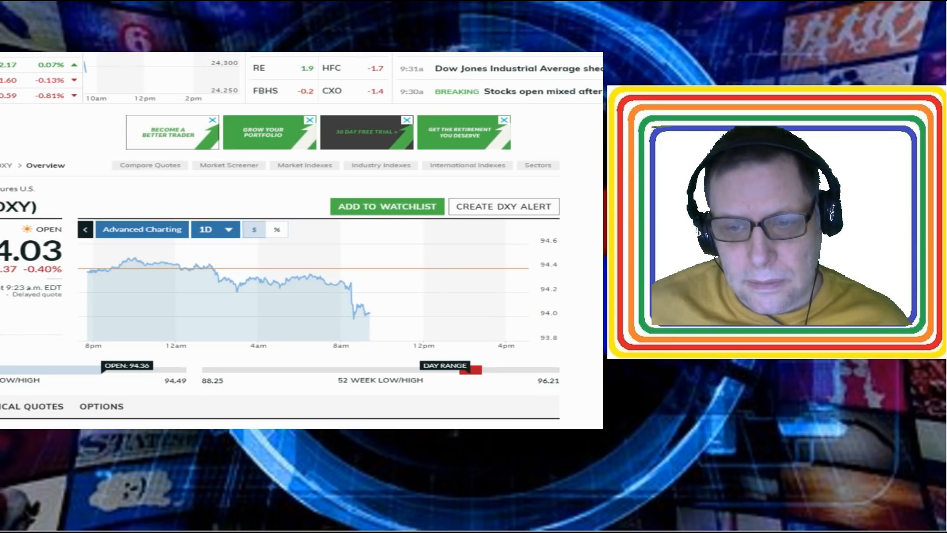
pyautogui.moveTo(227, 247)
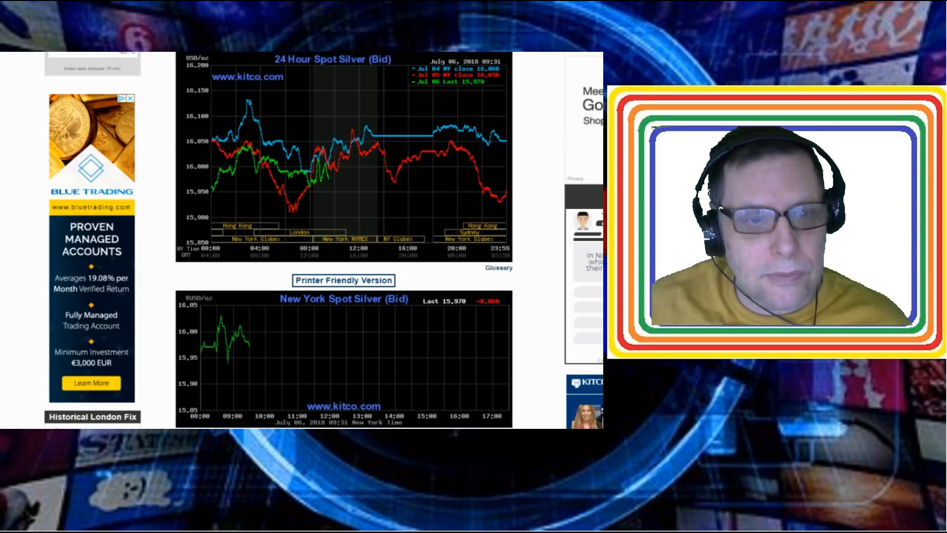
pyautogui.scroll(-3)
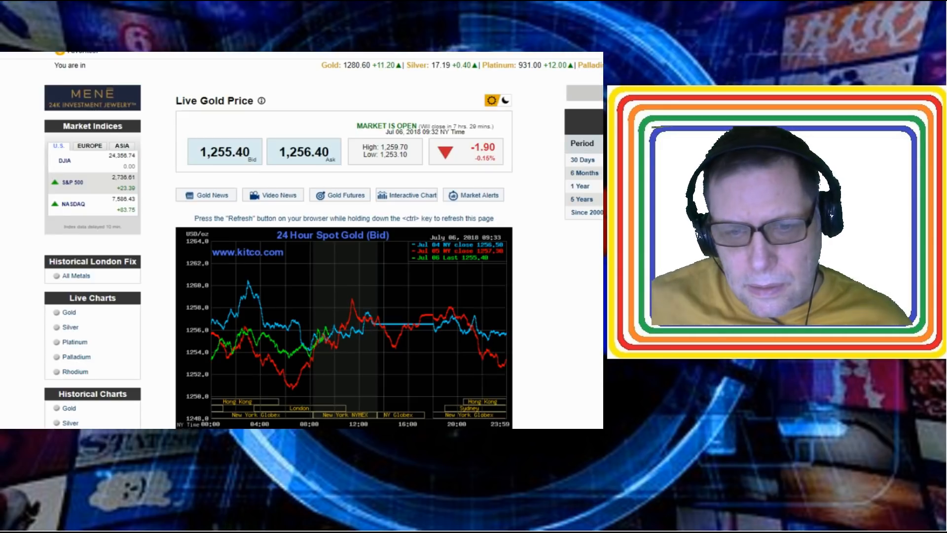
pyautogui.scroll(-3)
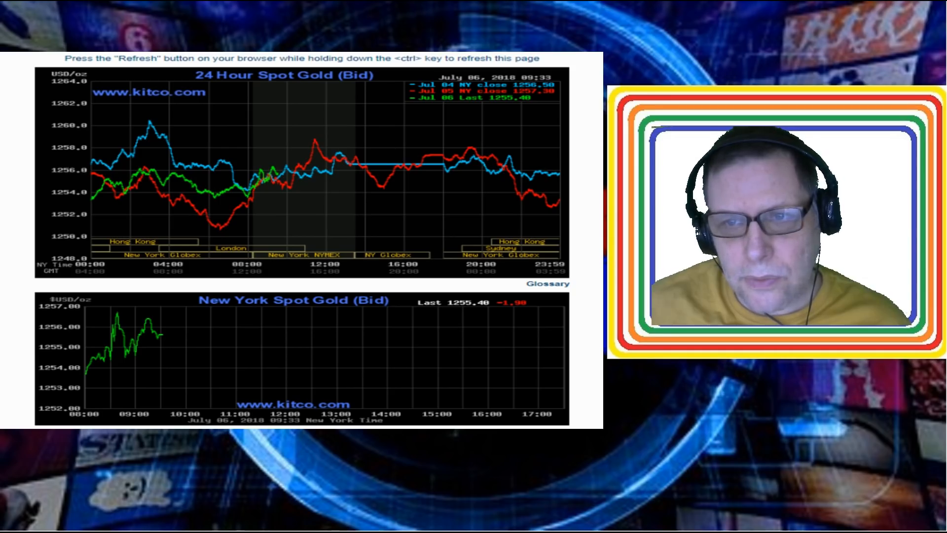
pyautogui.scroll(3)
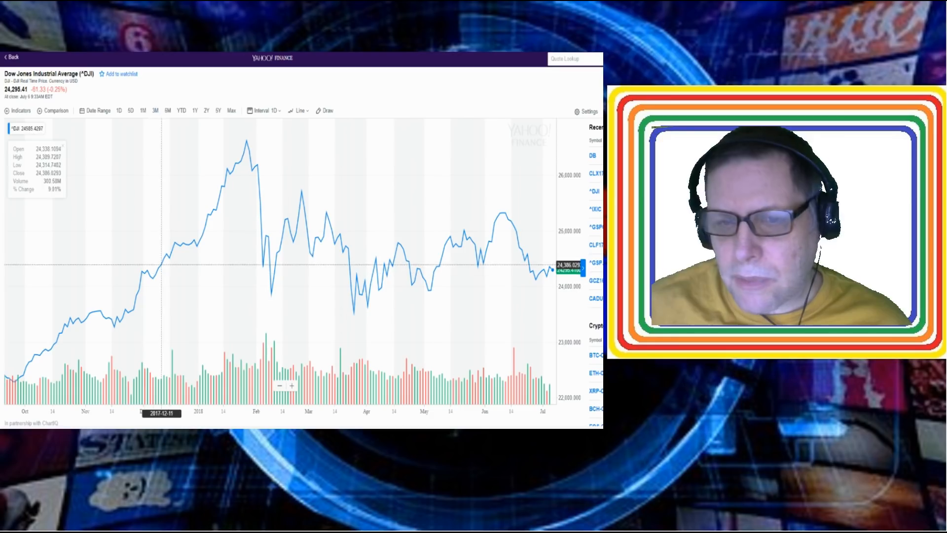
pyautogui.moveTo(246, 145)
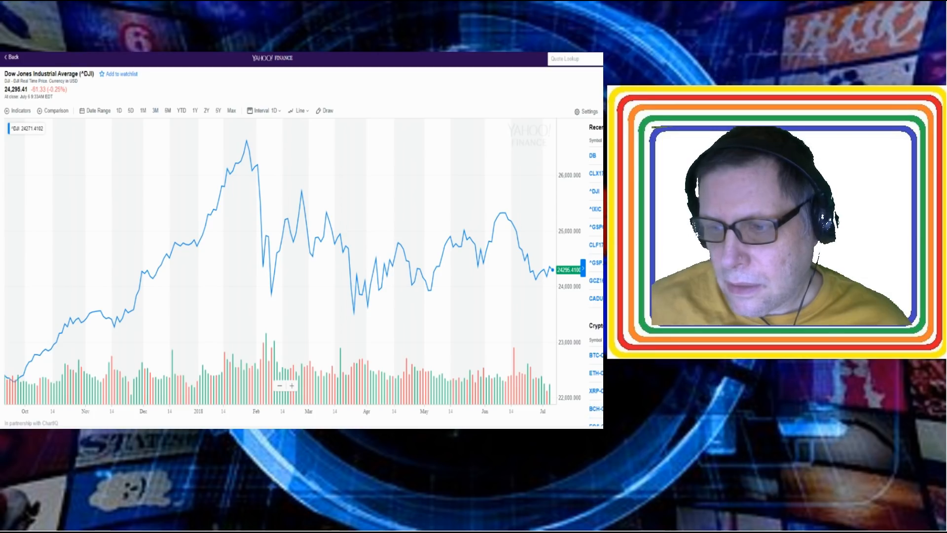
pyautogui.moveTo(368, 308)
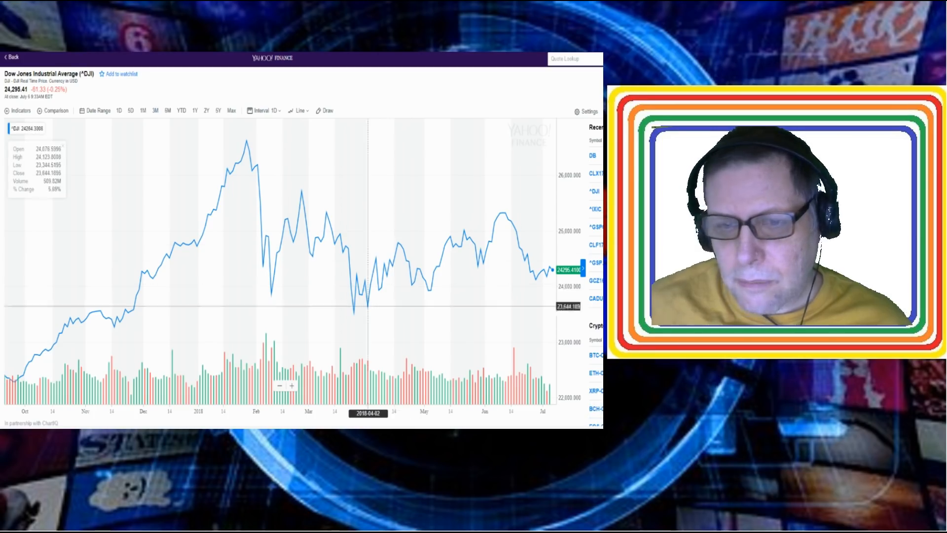